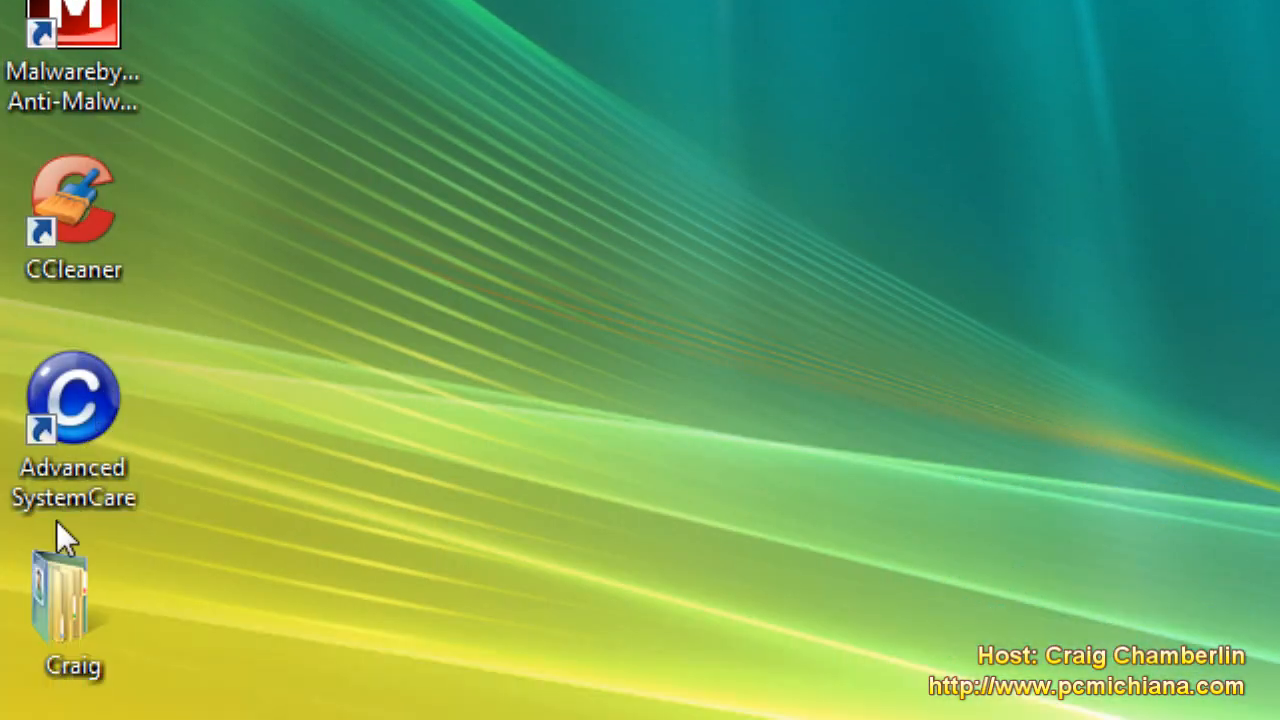
# Open Disk Defragmenter from the Start menu
pyautogui.click(58, 688)
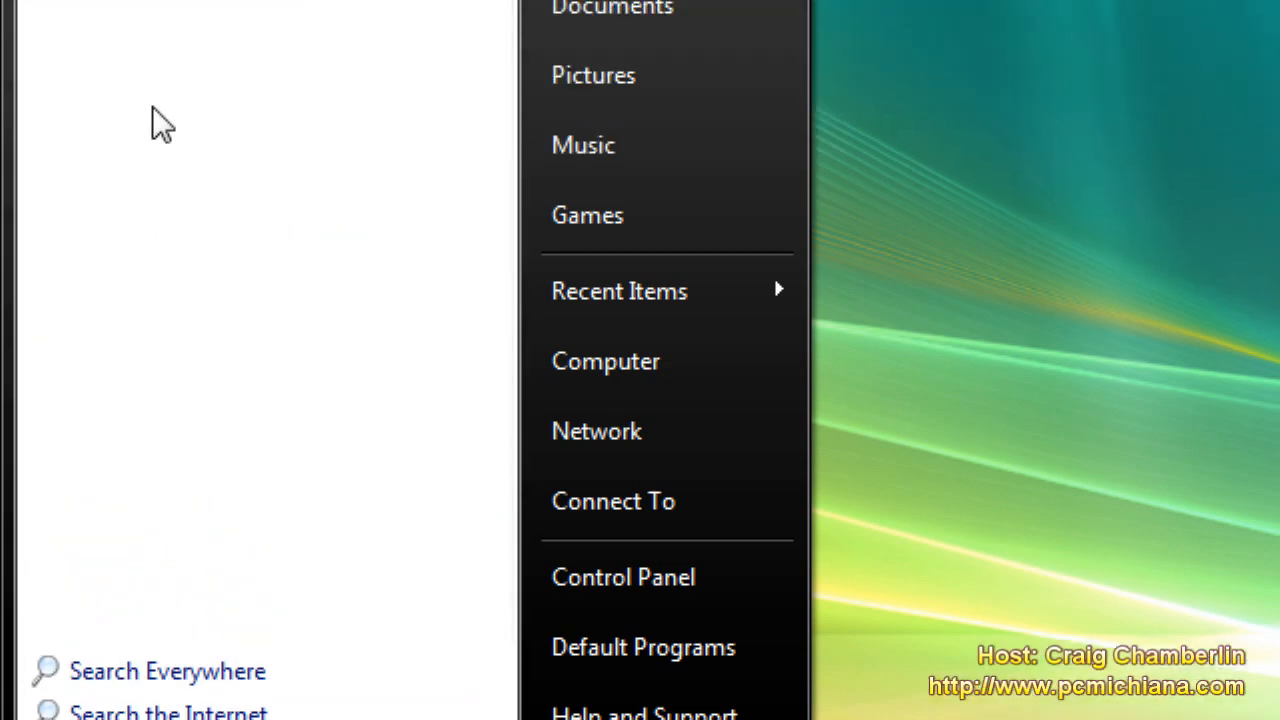
pyautogui.rightClick(120, 198)
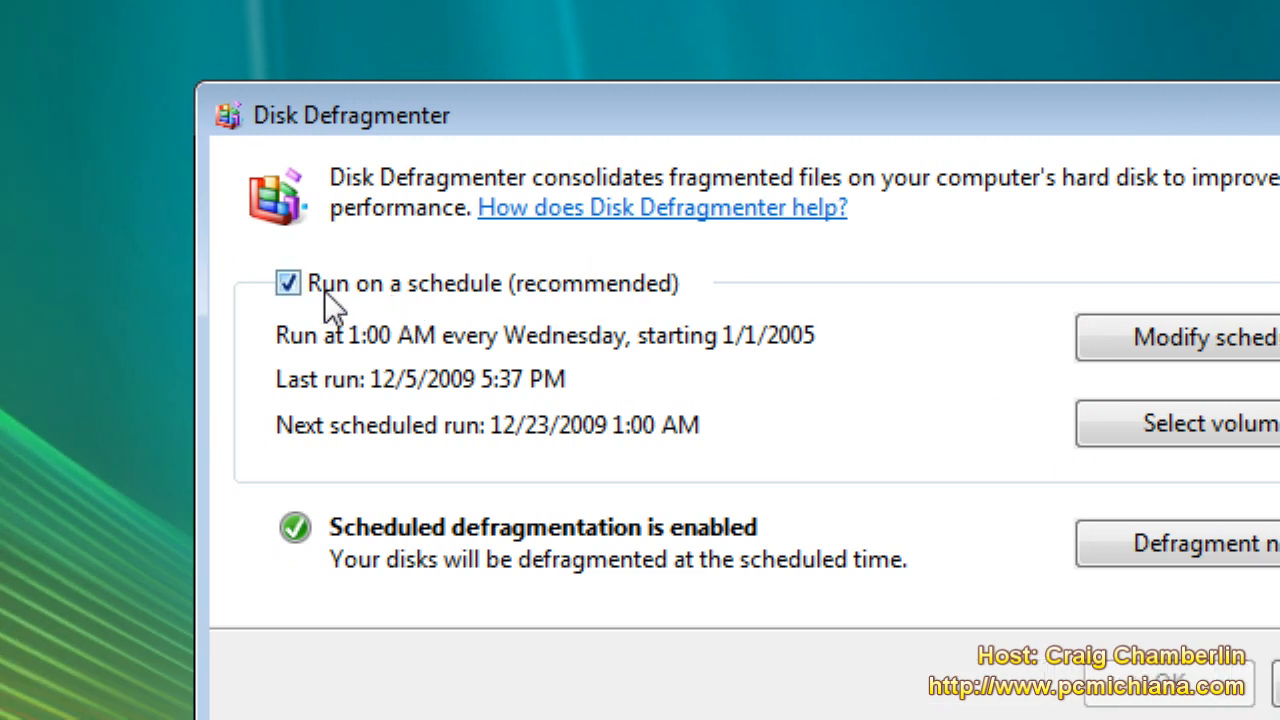
pyautogui.moveTo(344, 304)
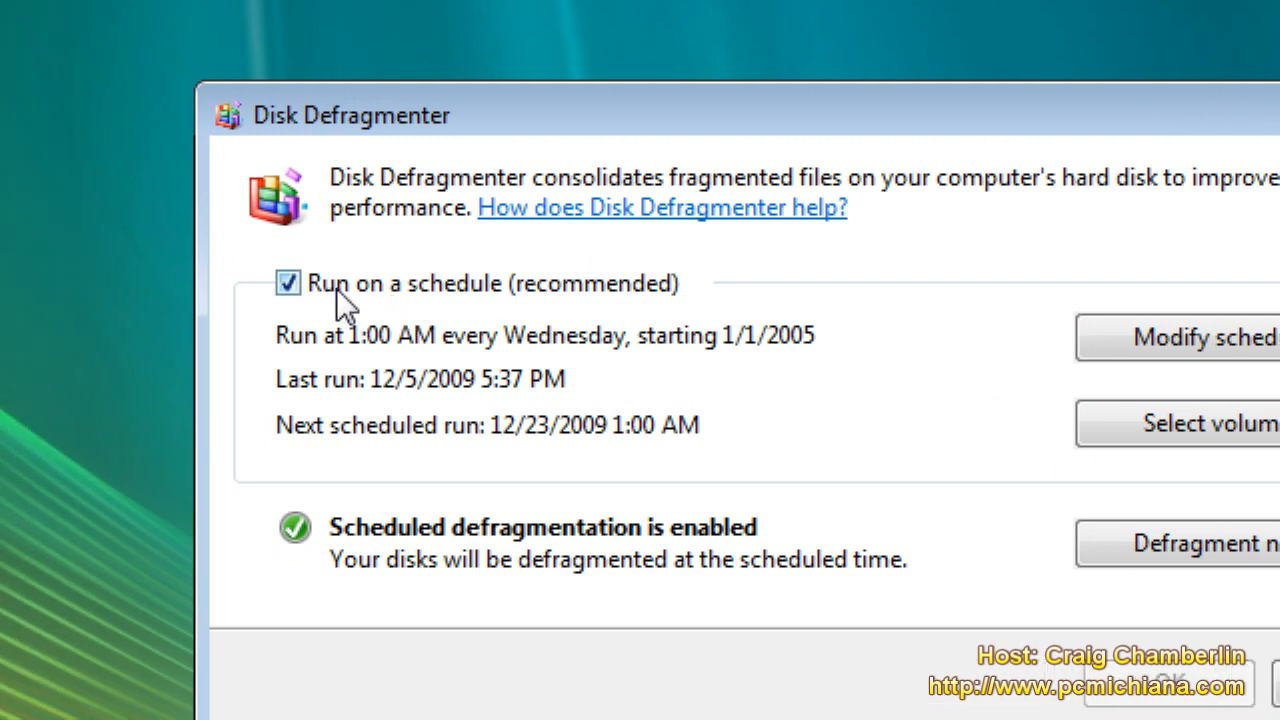
# Turn off 'Run on a schedule (recommended)' and confirm with OK to close the window
pyautogui.click(288, 284)
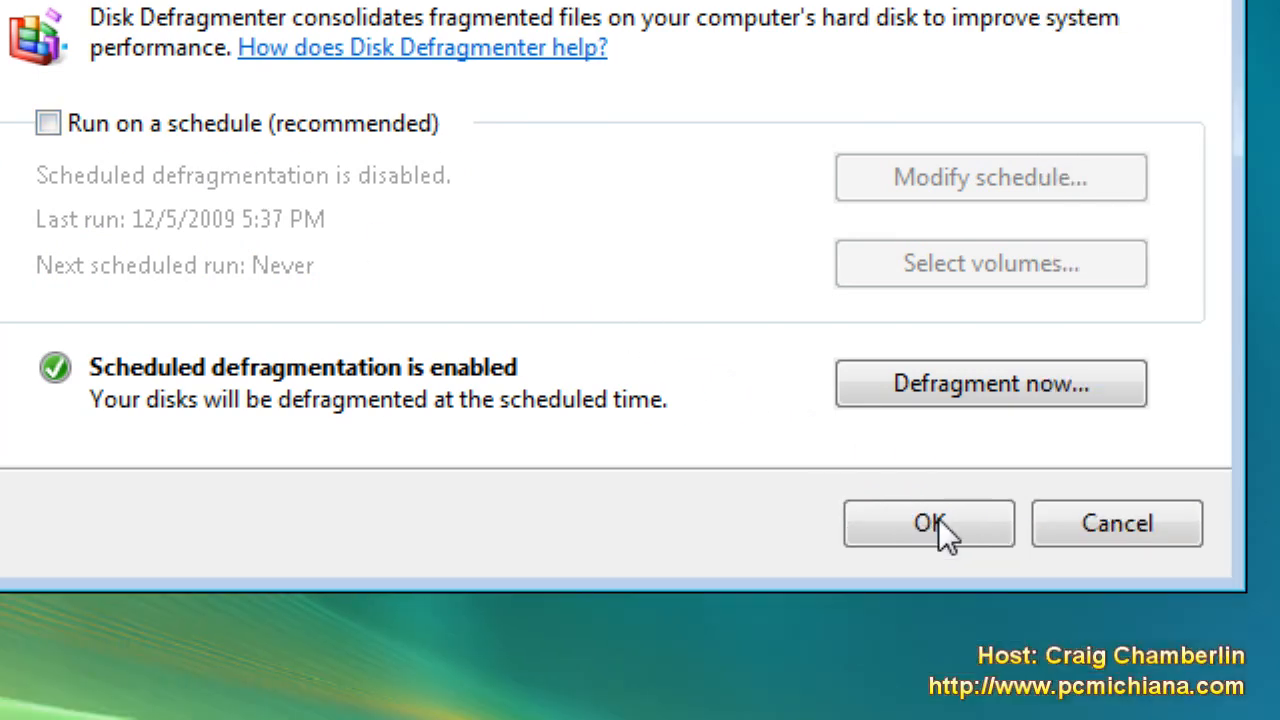
pyautogui.click(928, 524)
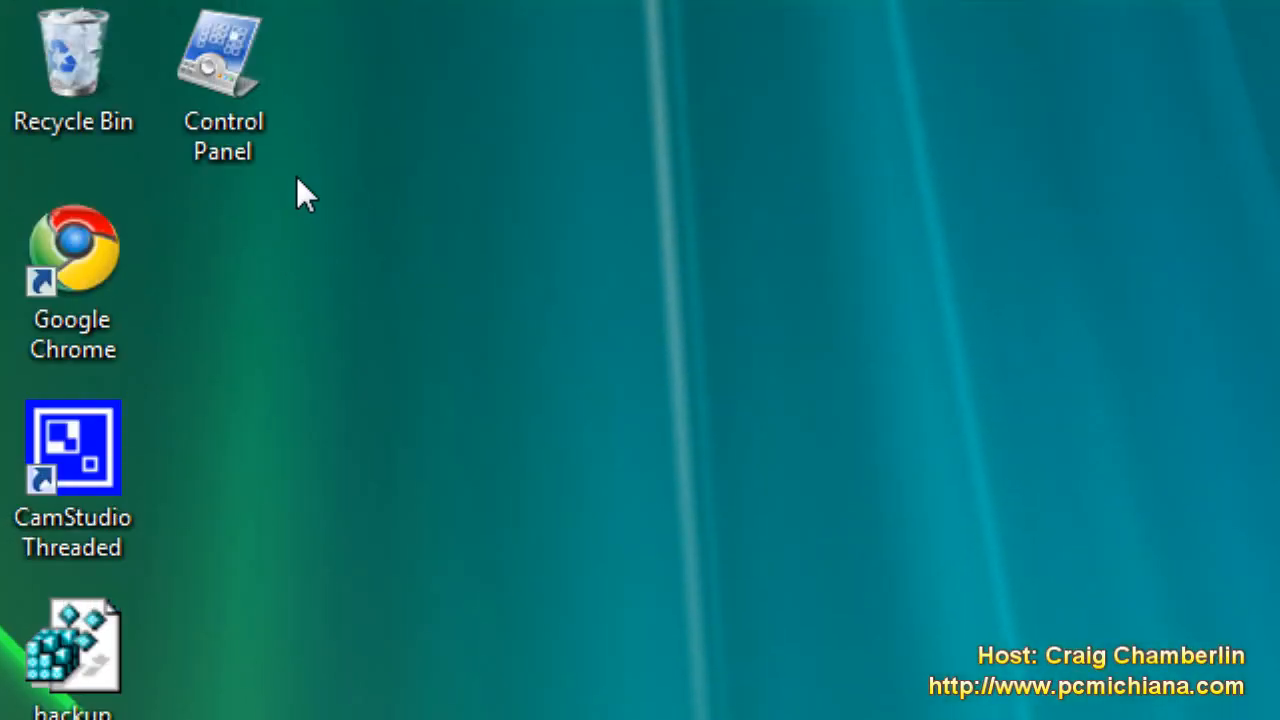
pyautogui.moveTo(272, 260)
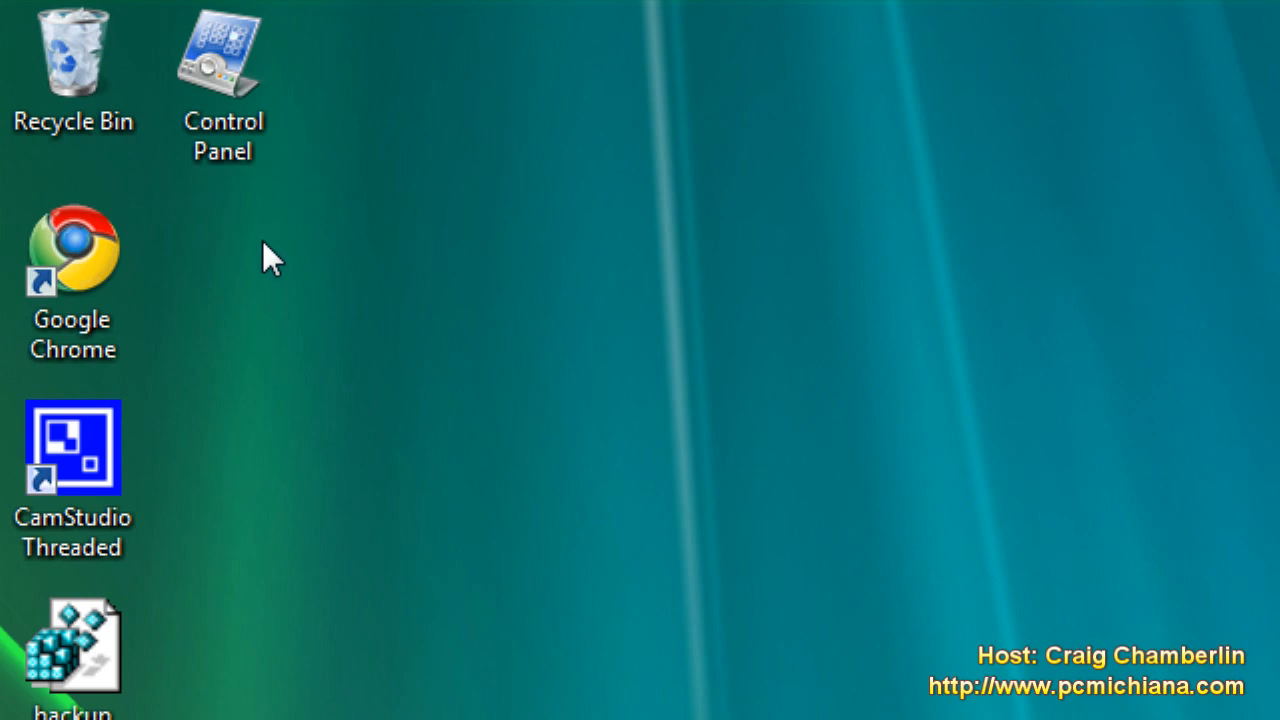
pyautogui.moveTo(276, 270)
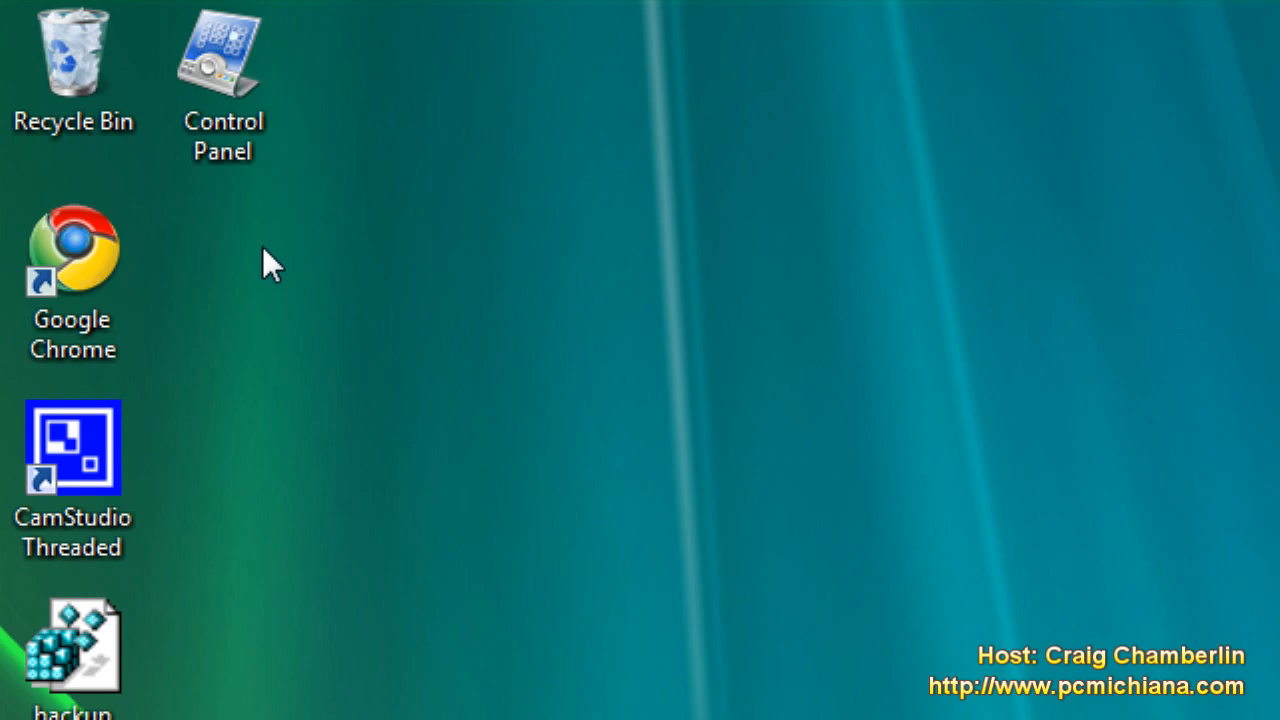
pyautogui.moveTo(210, 280)
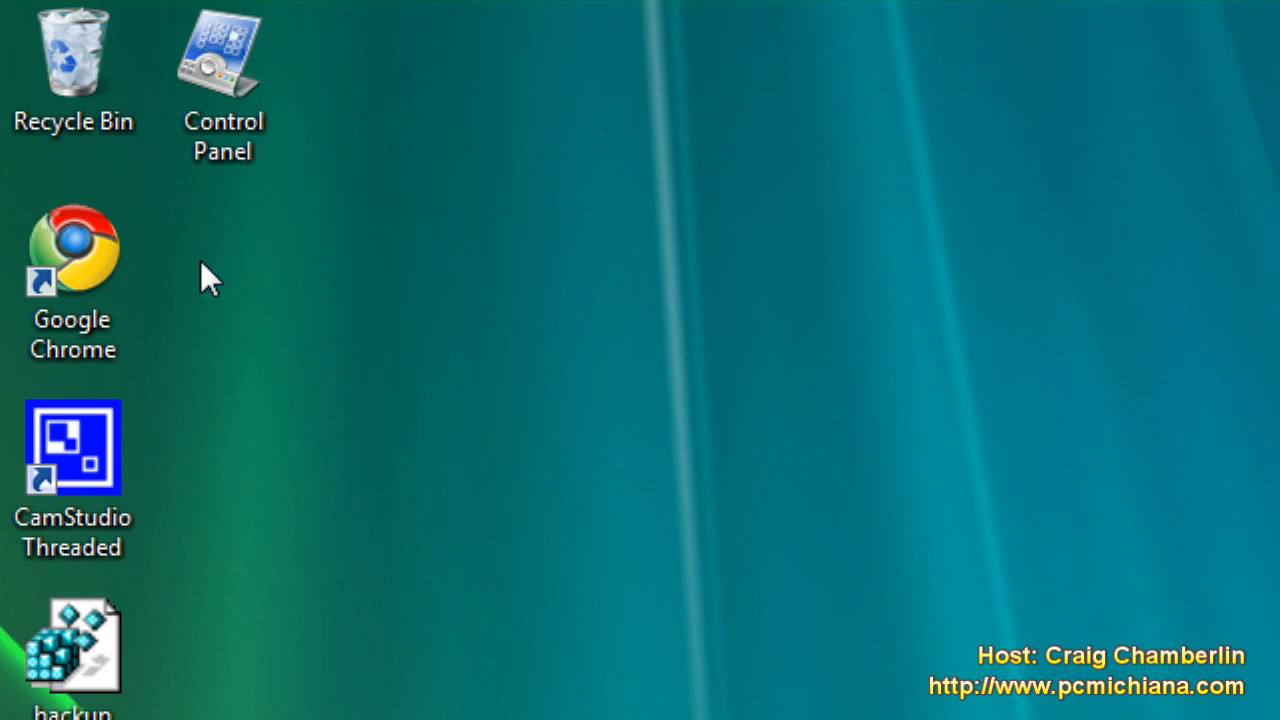